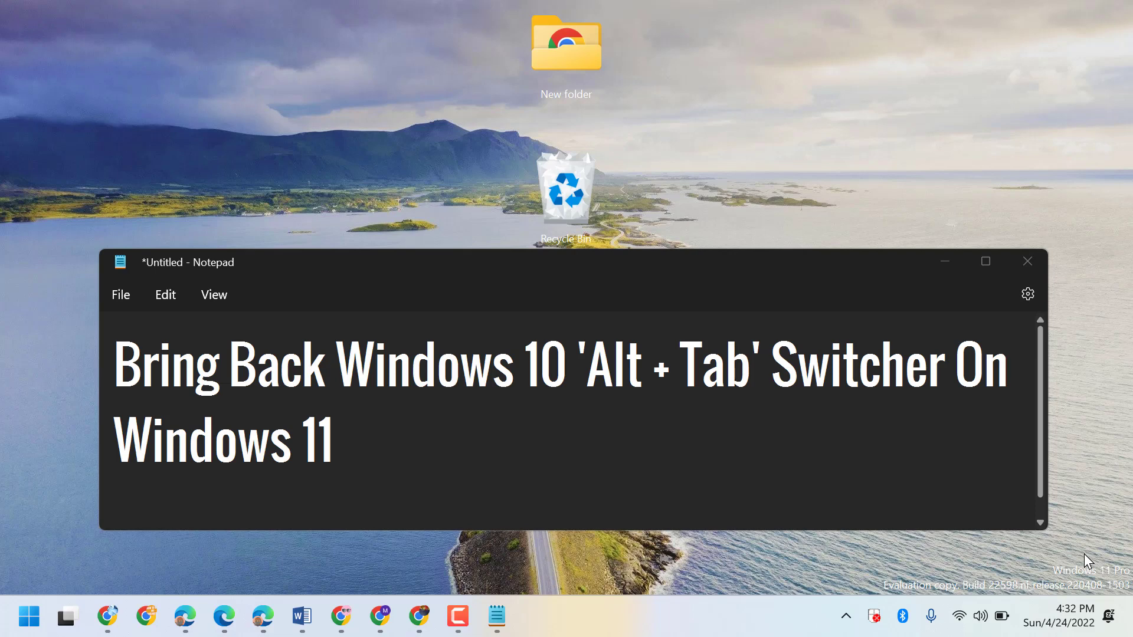
pyautogui.moveTo(944, 261)
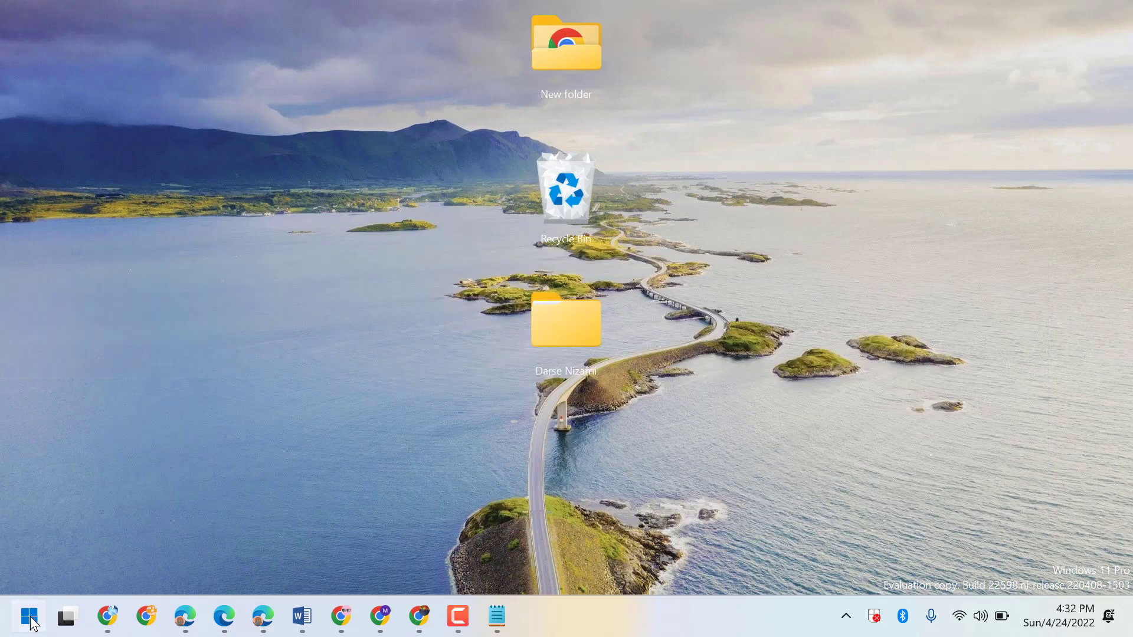
# Search the Start menu for 'regedit' so Registry Editor appears as best match.
pyautogui.click(29, 620)
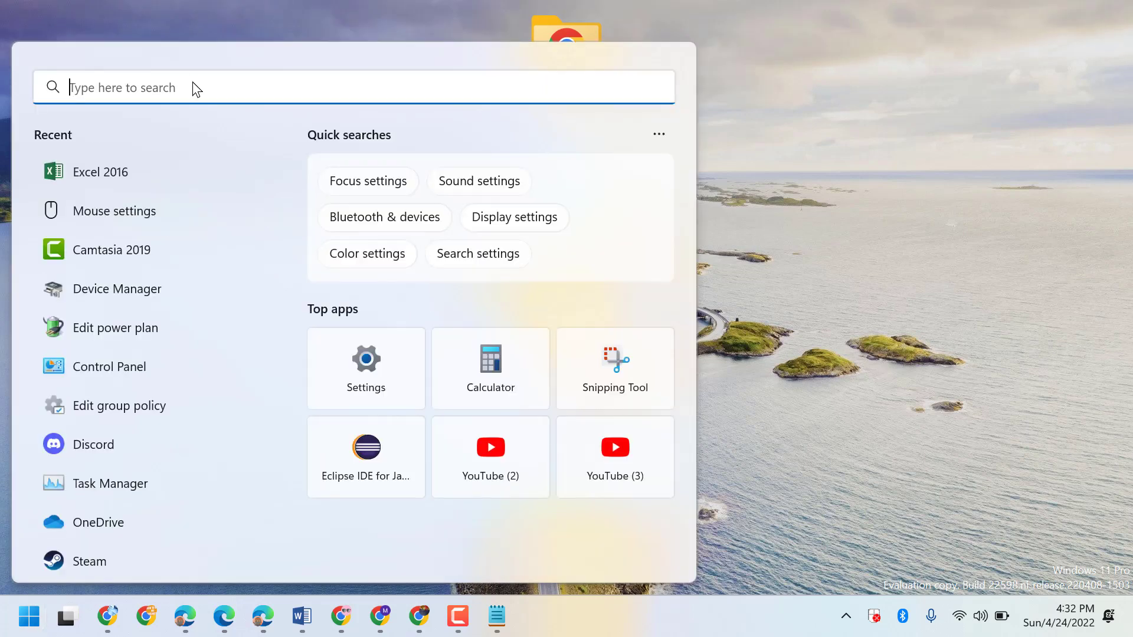
pyautogui.write('registry Editor')
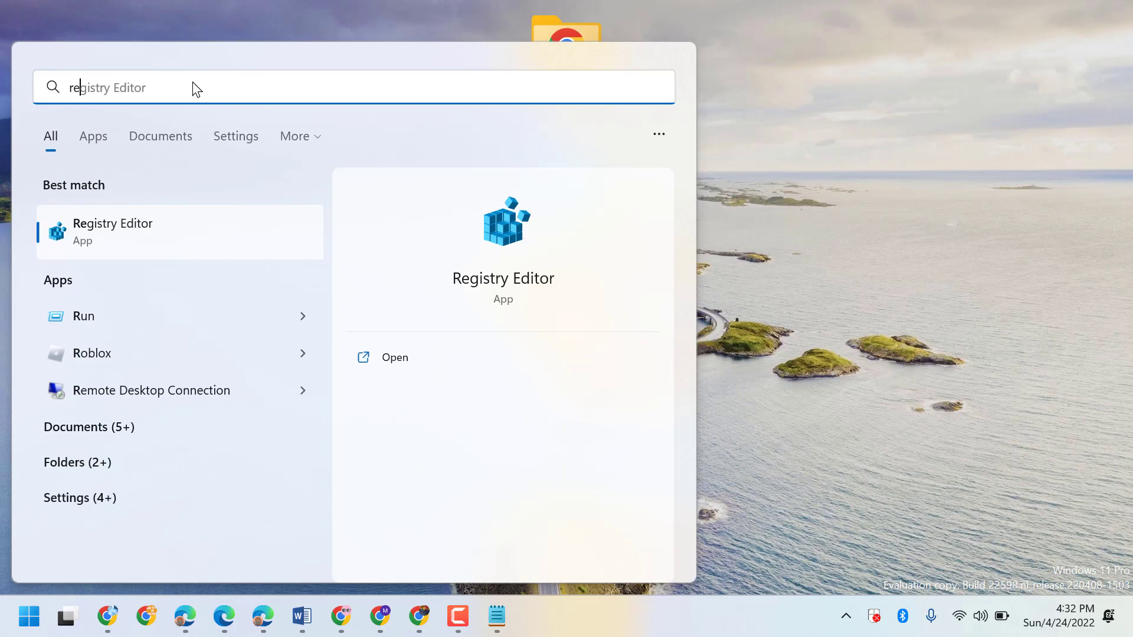
pyautogui.write('regedit')
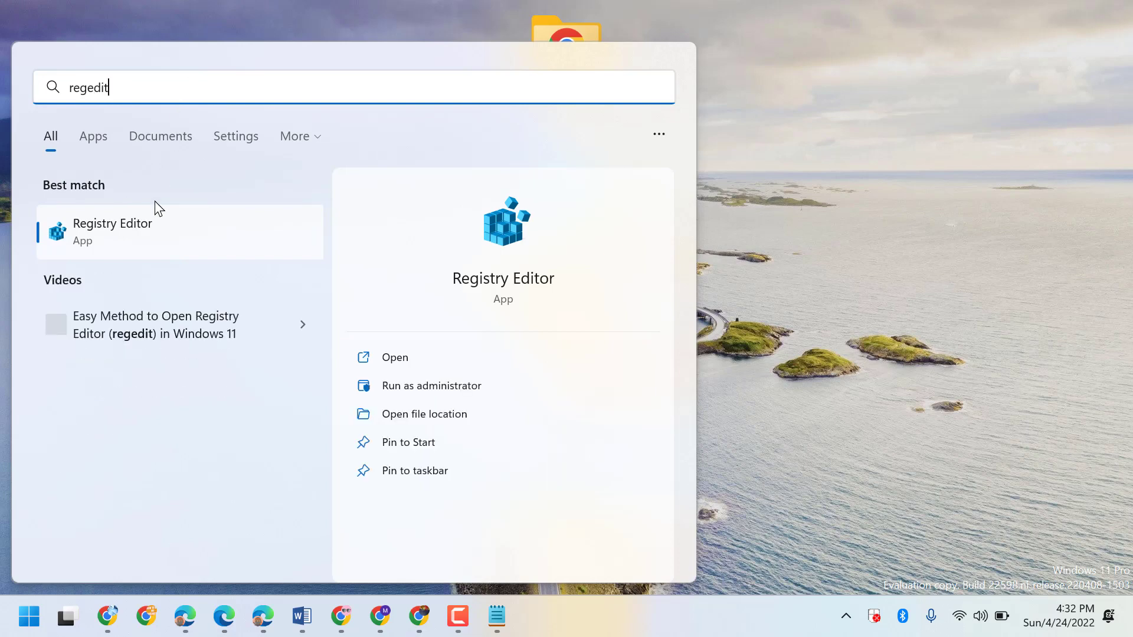
# Launch Registry Editor from the results and view its File menu Import/Export options.
pyautogui.click(112, 232)
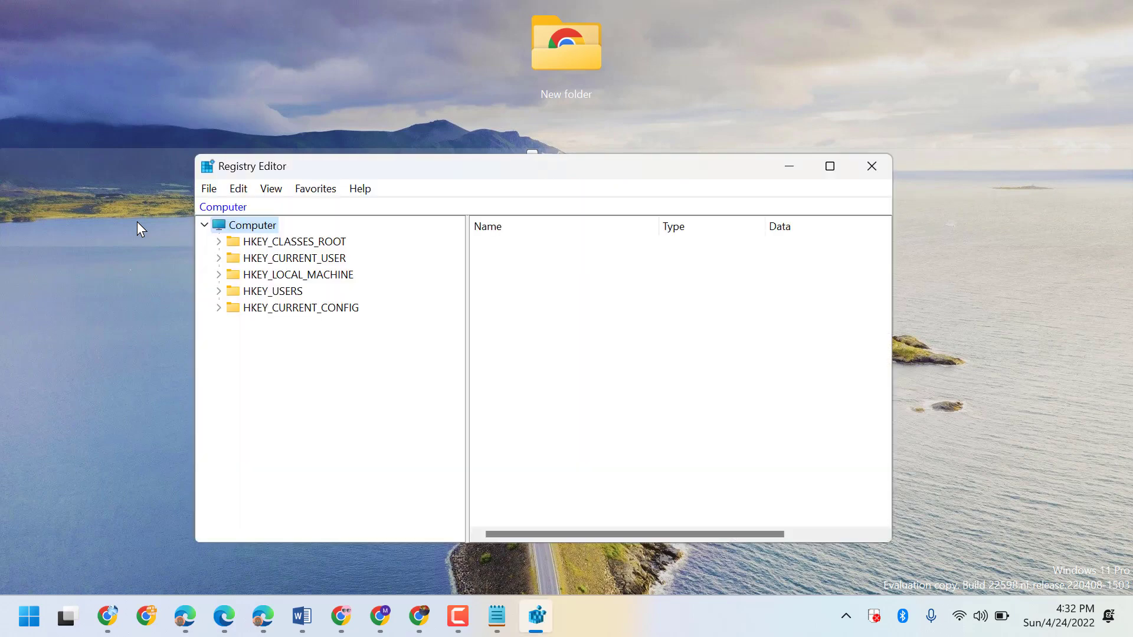
pyautogui.click(209, 189)
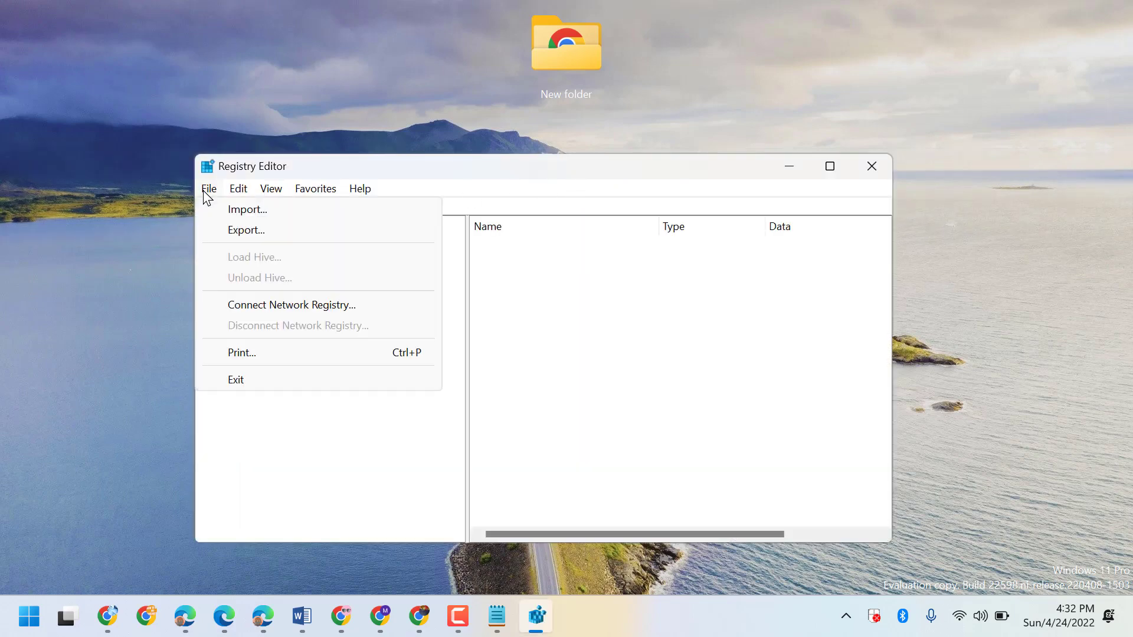
pyautogui.moveTo(254, 240)
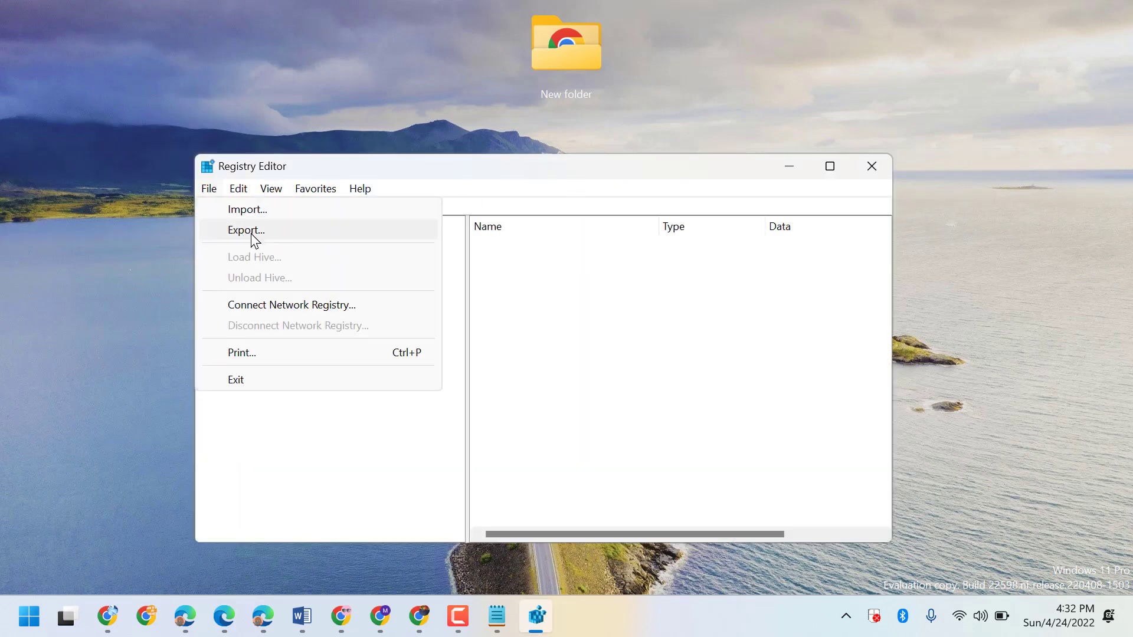
pyautogui.moveTo(264, 251)
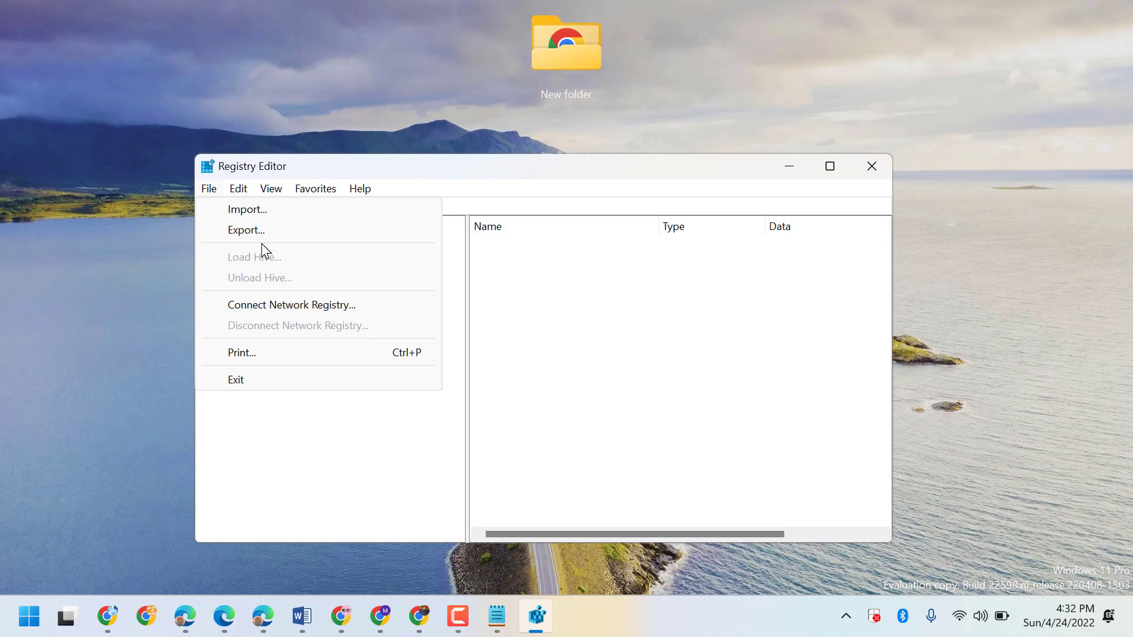
pyautogui.moveTo(271, 217)
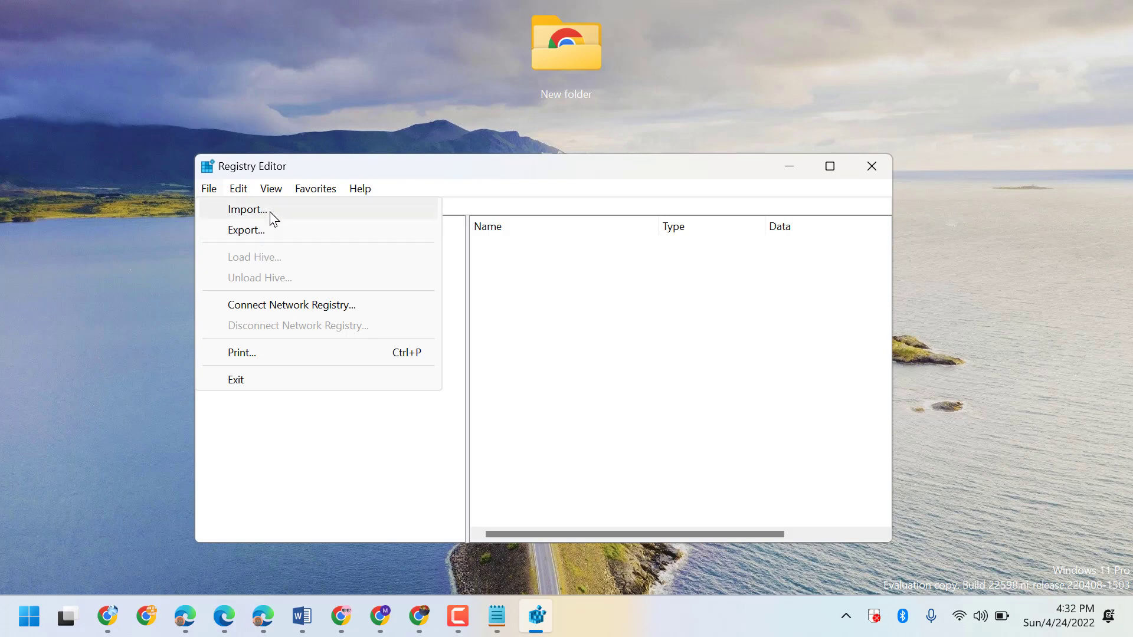
pyautogui.moveTo(309, 218)
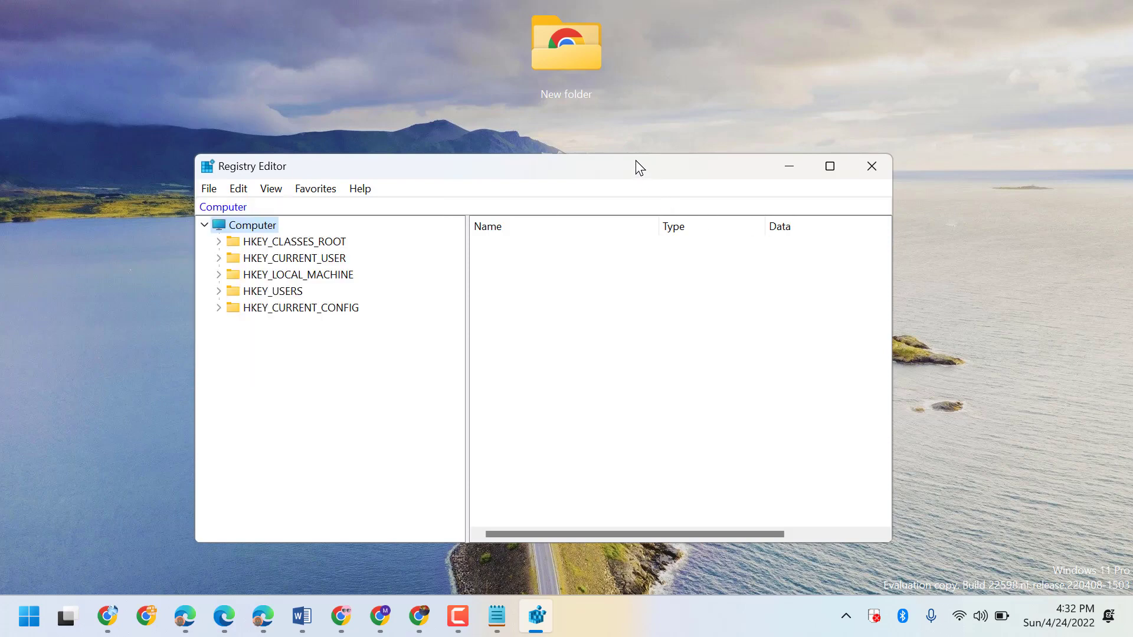
pyautogui.moveTo(331, 289)
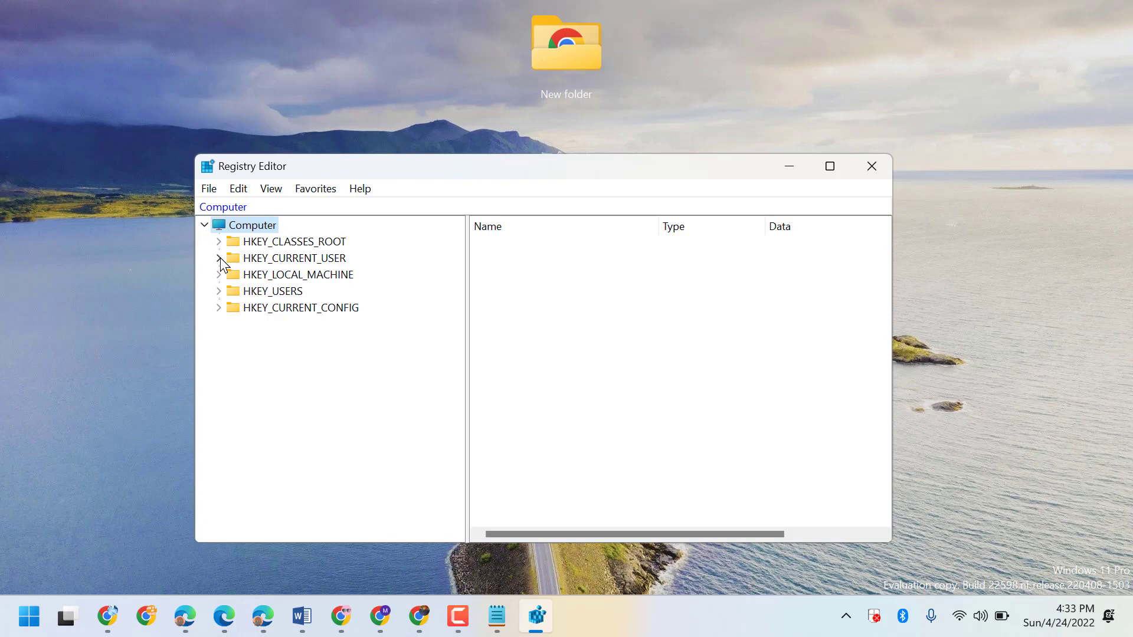
# Expand HKEY_CURRENT_USER and Software down to the Microsoft key.
pyautogui.click(219, 258)
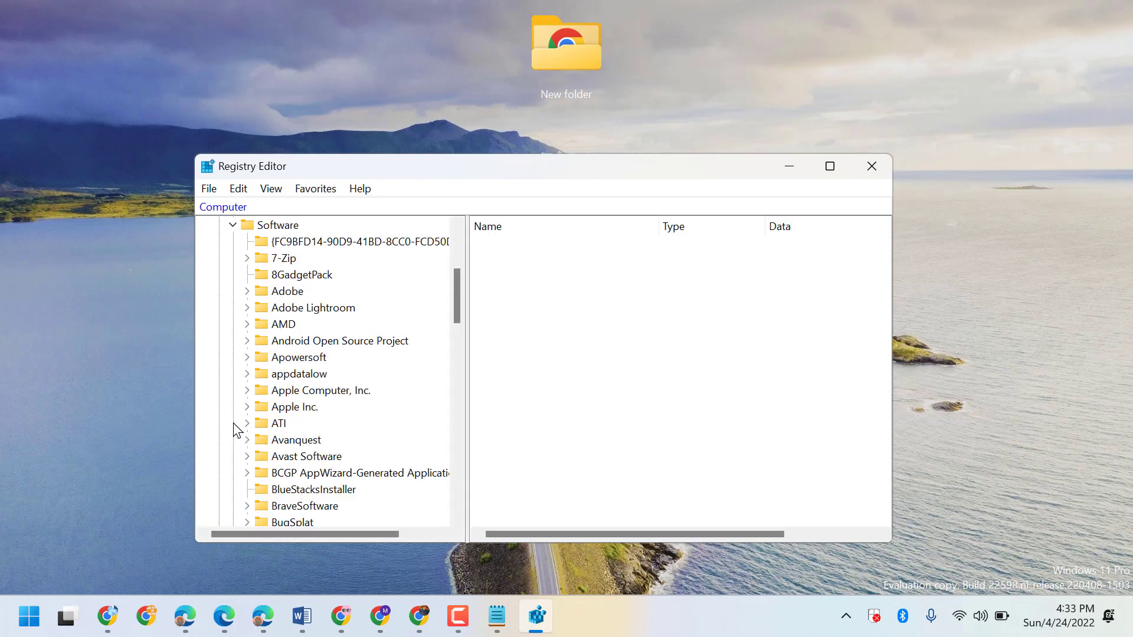
pyautogui.scroll(-3)
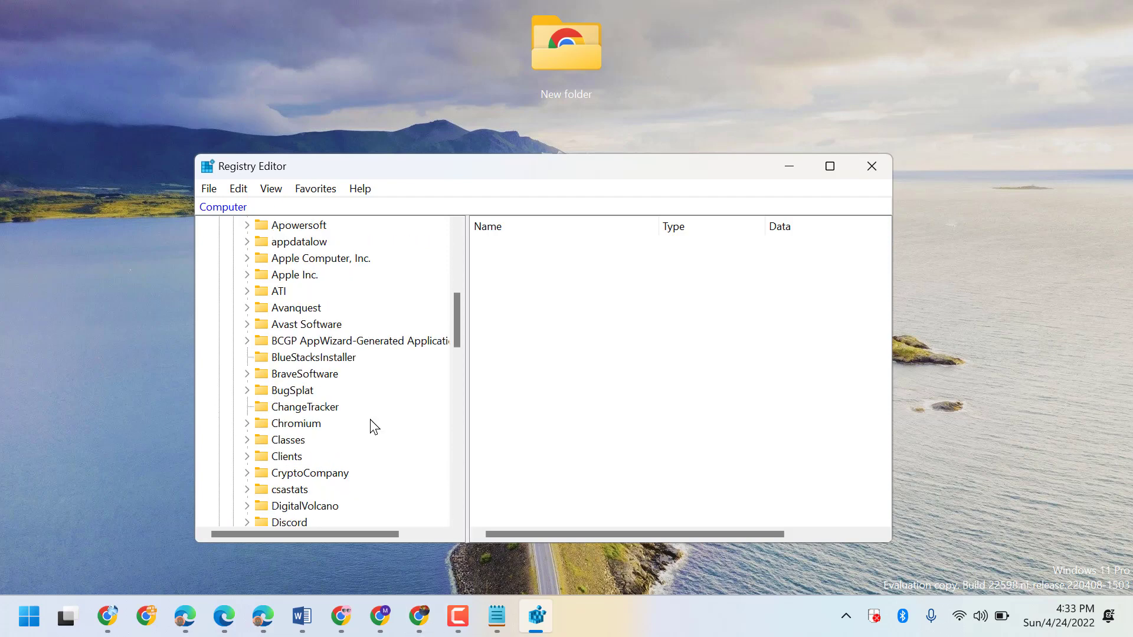
pyautogui.scroll(-3)
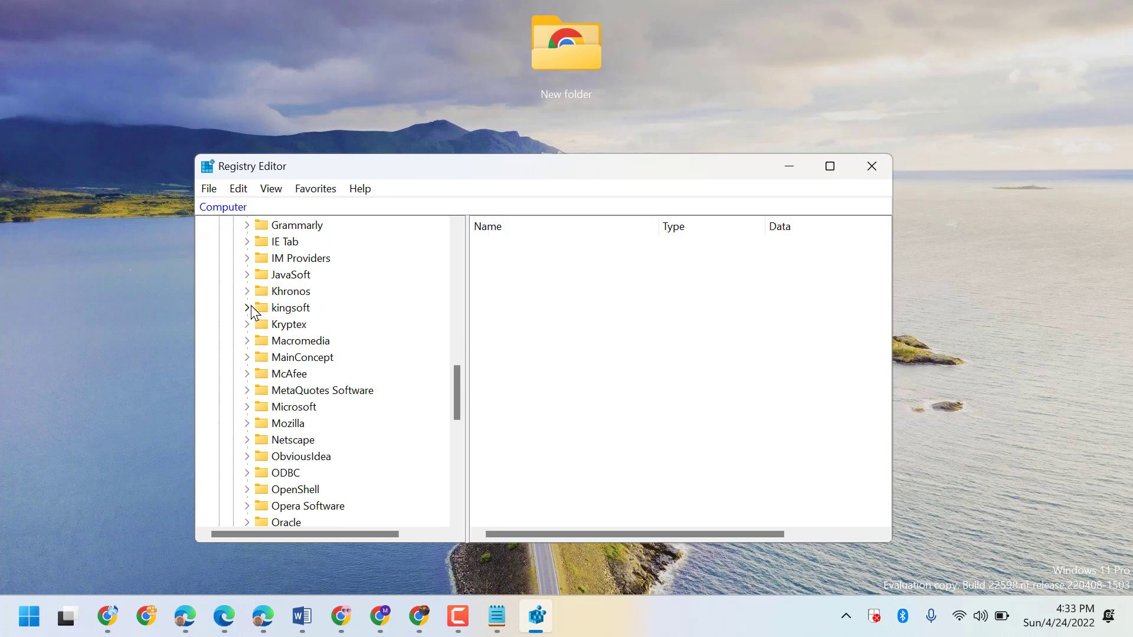
pyautogui.moveTo(302, 420)
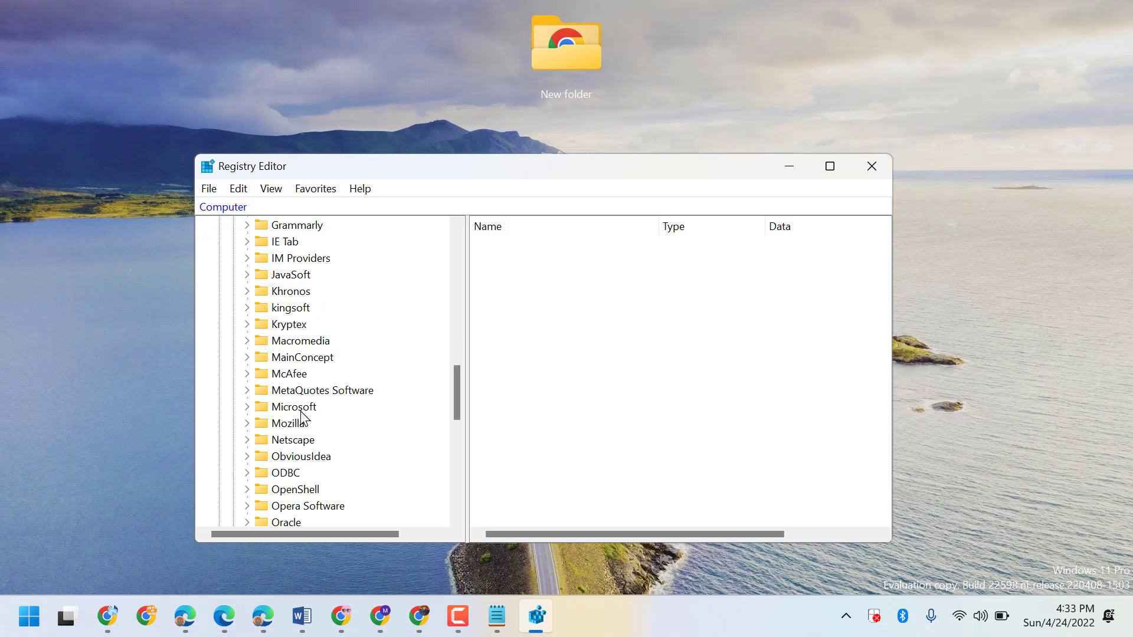
pyautogui.moveTo(249, 412)
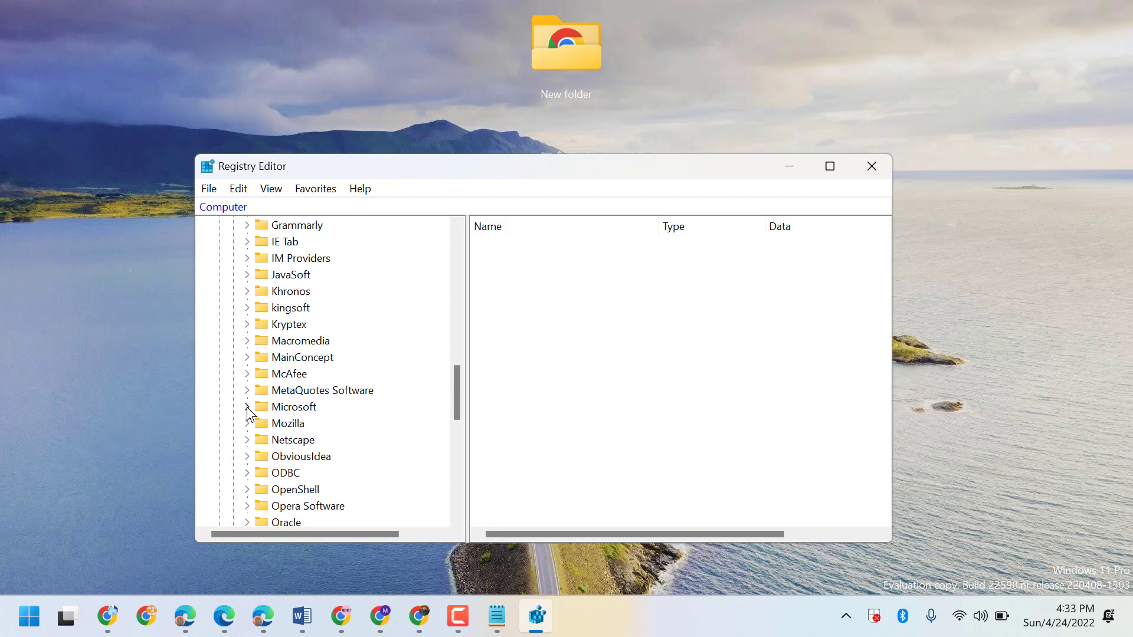
pyautogui.click(247, 407)
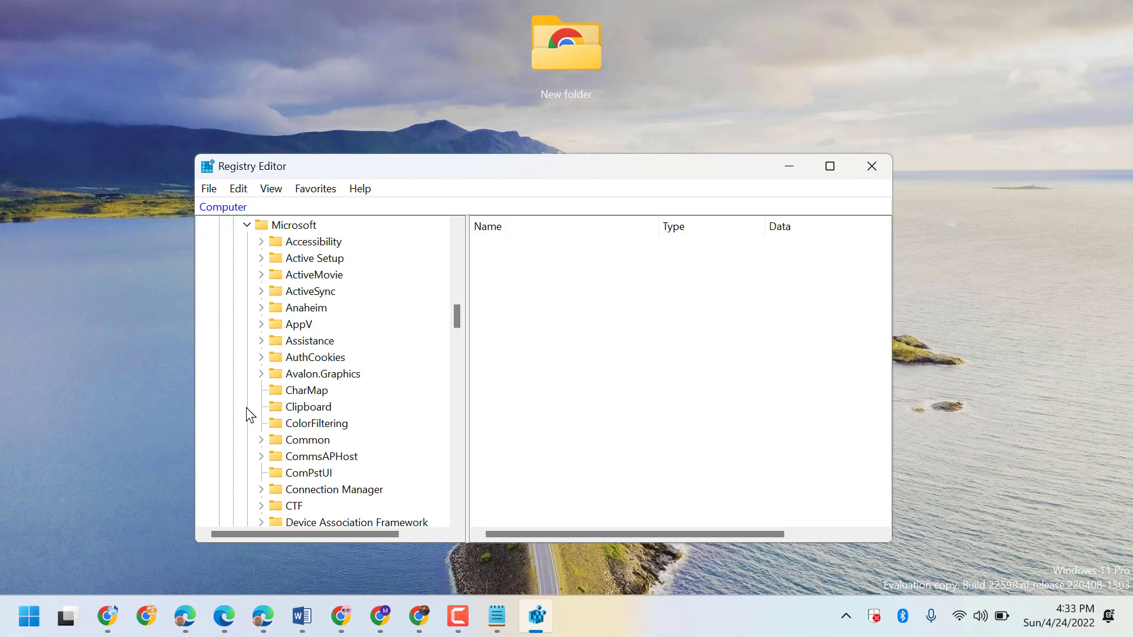
pyautogui.scroll(-3)
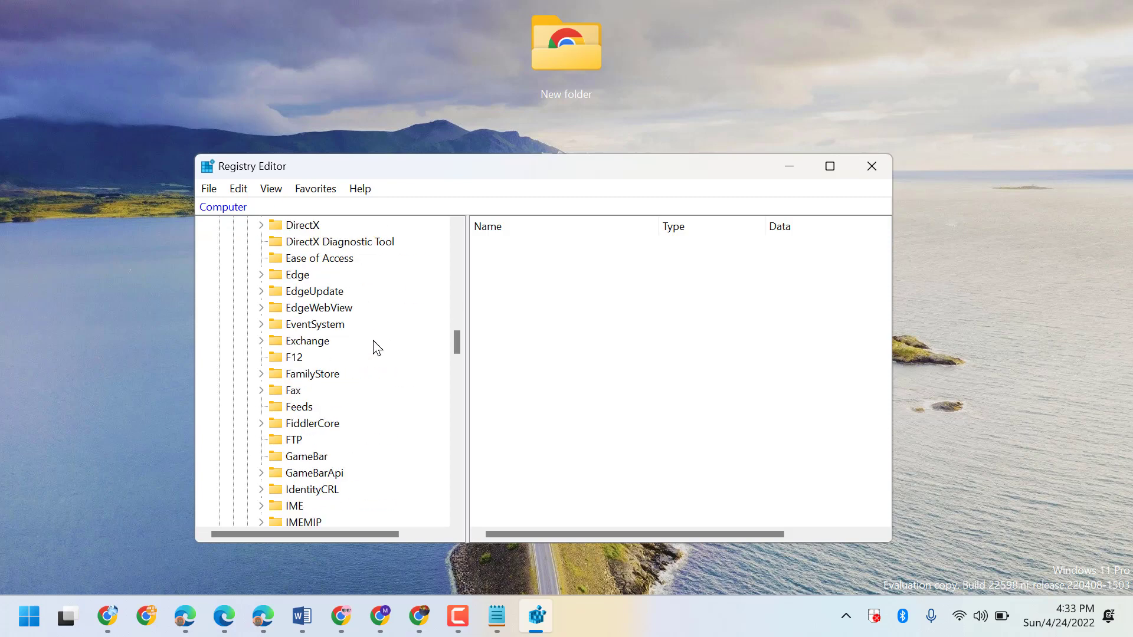
# Expand Windows and CurrentVersion to reach the Explorer key.
pyautogui.scroll(-3)
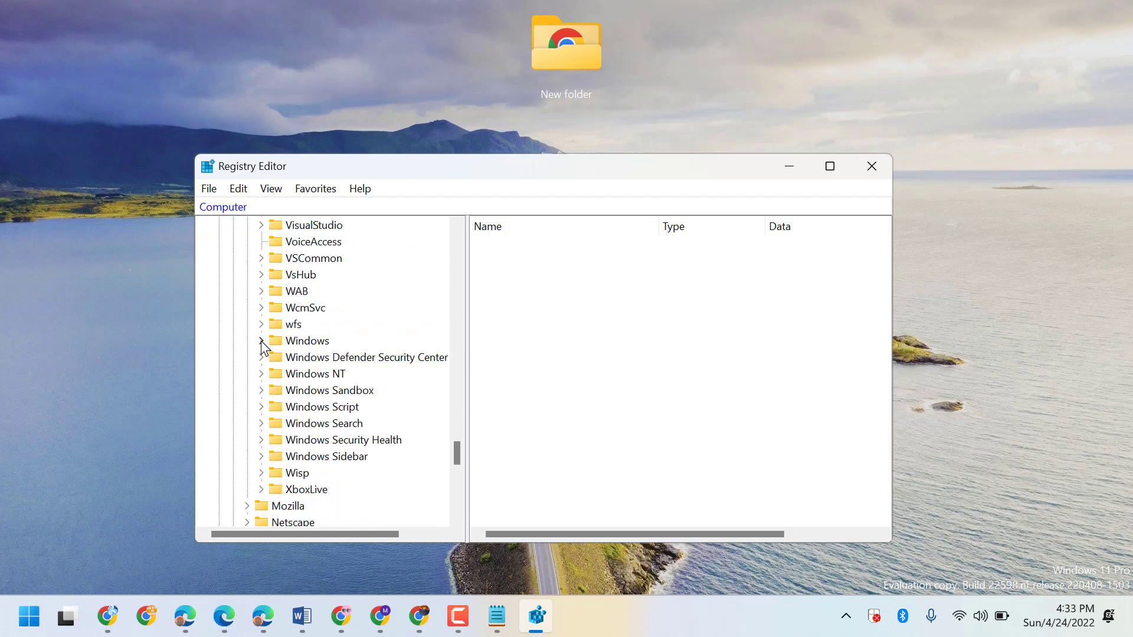
pyautogui.click(261, 341)
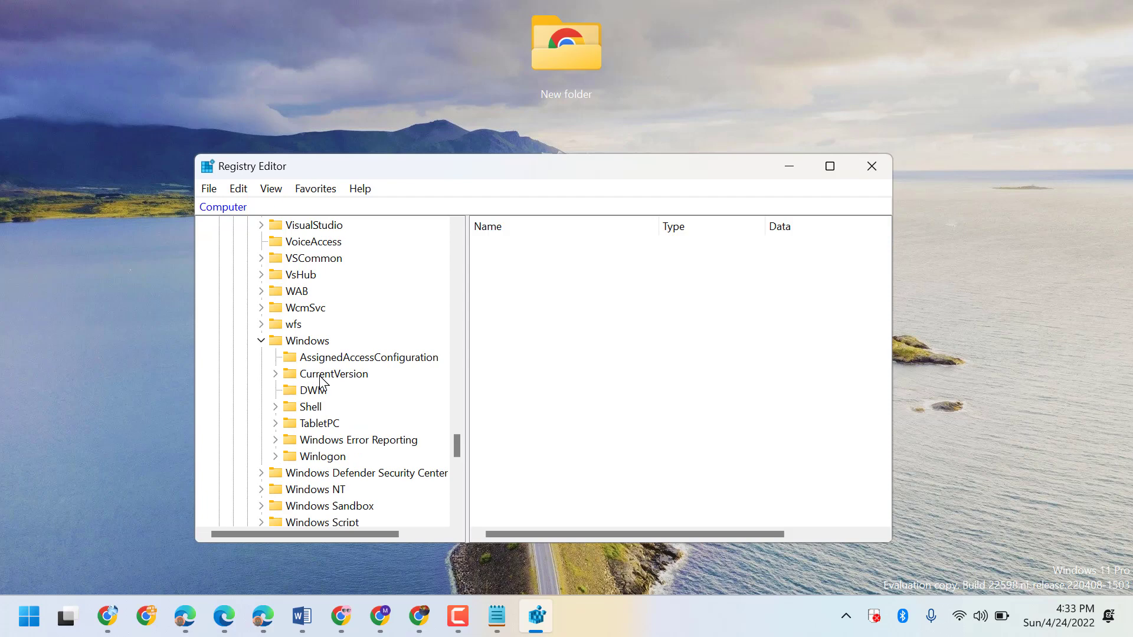
pyautogui.click(277, 373)
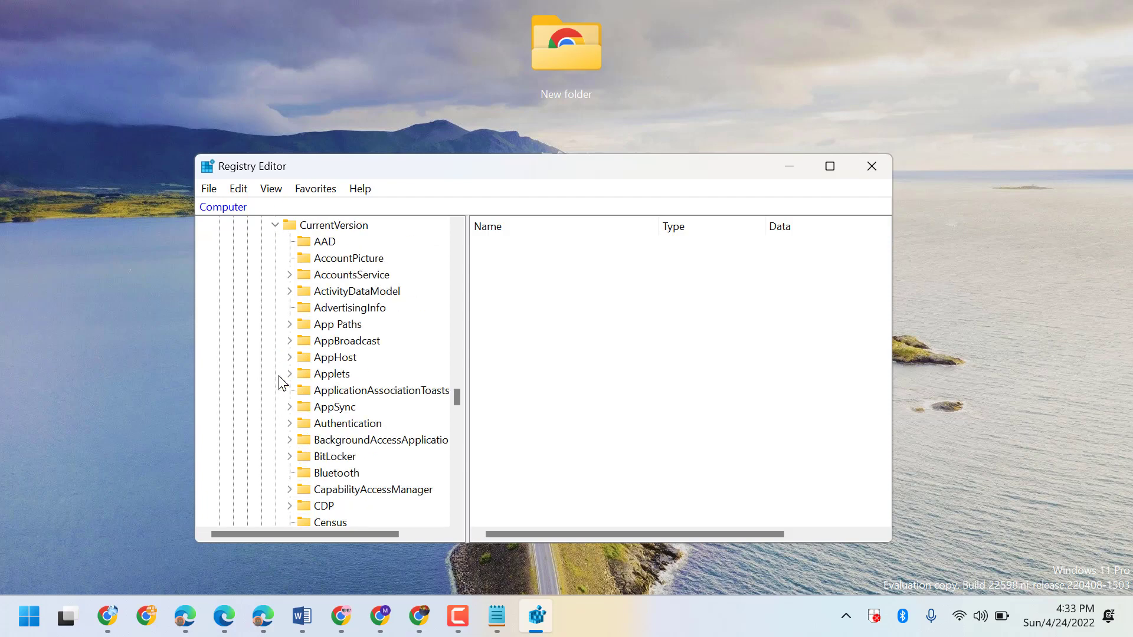
pyautogui.moveTo(387, 348)
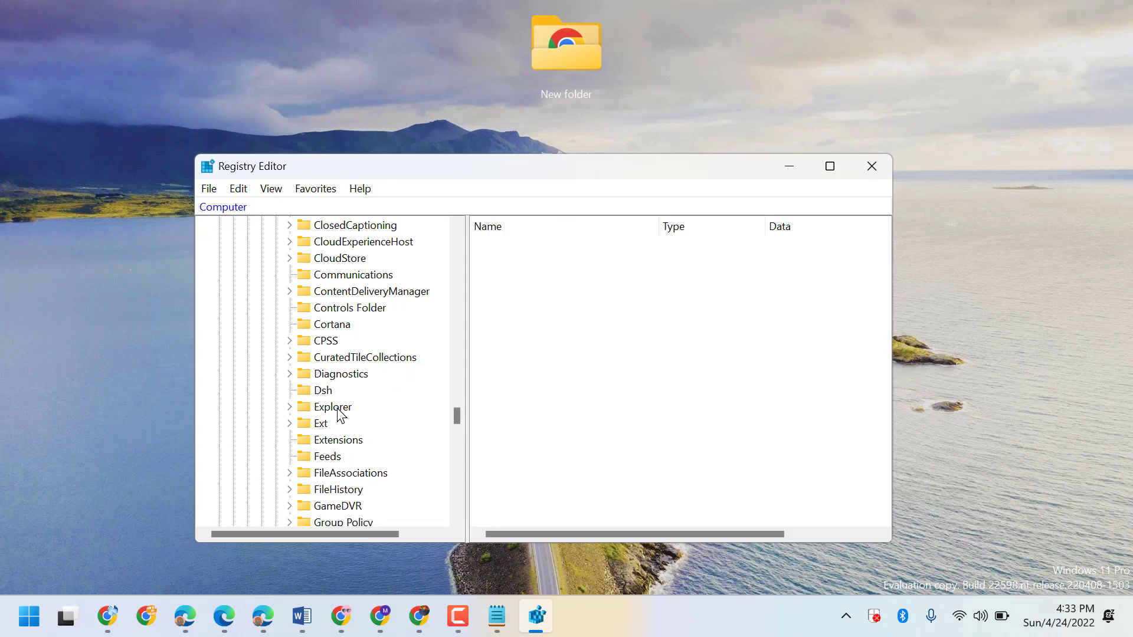
pyautogui.moveTo(335, 415)
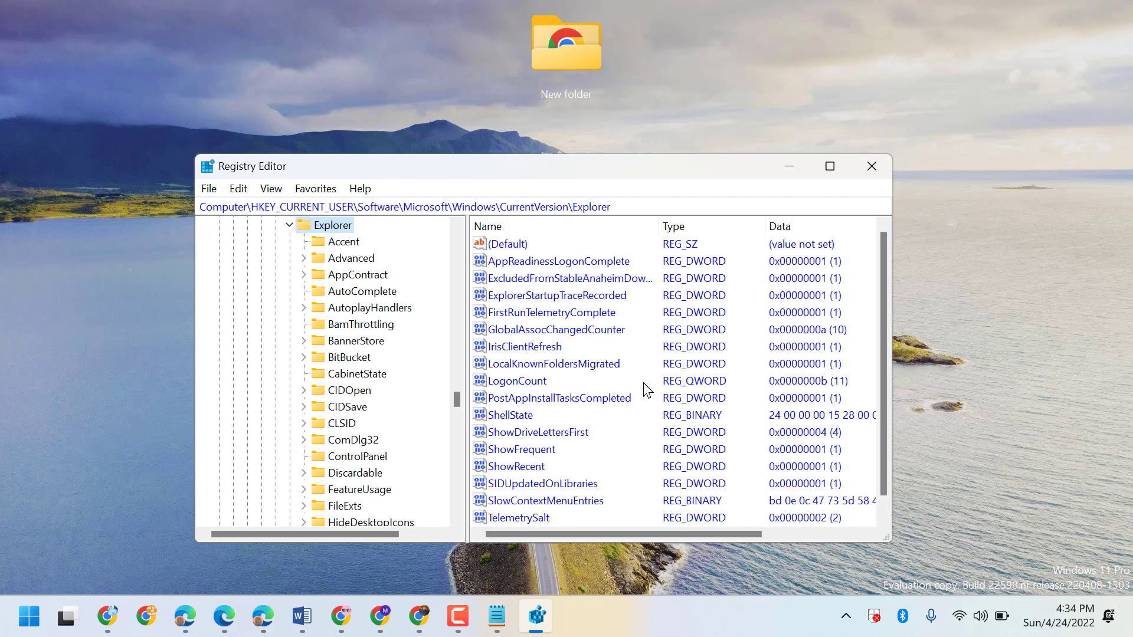
pyautogui.scroll(-3)
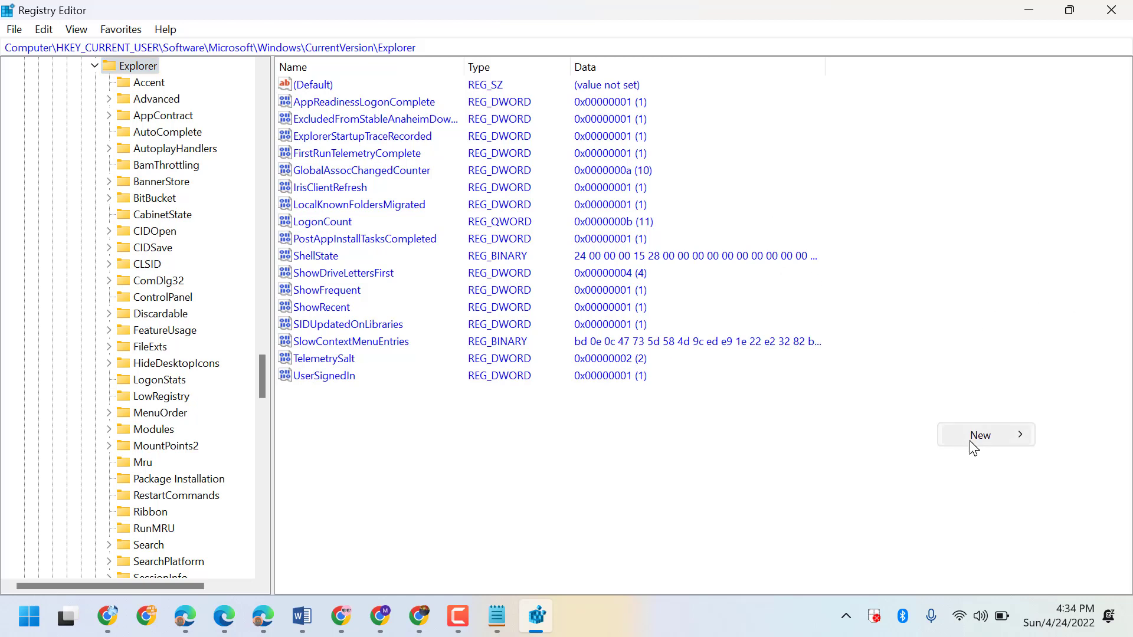
# Create a DWORD (32-bit) value in Explorer and name it AltTabSettings.
pyautogui.click(980, 434)
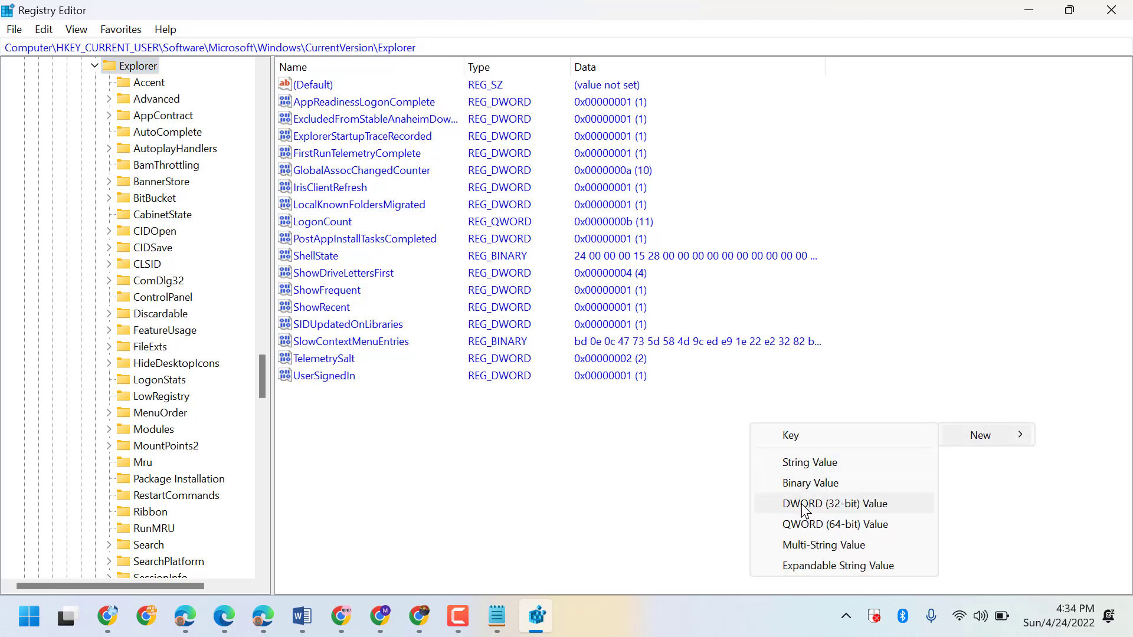
pyautogui.click(833, 503)
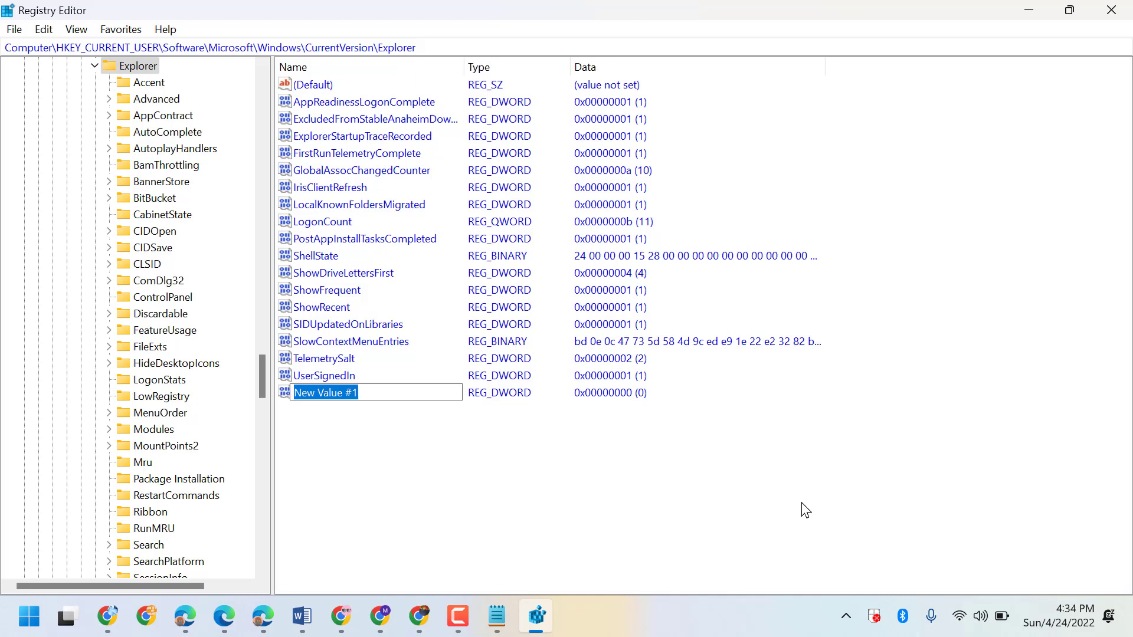
pyautogui.write('A')
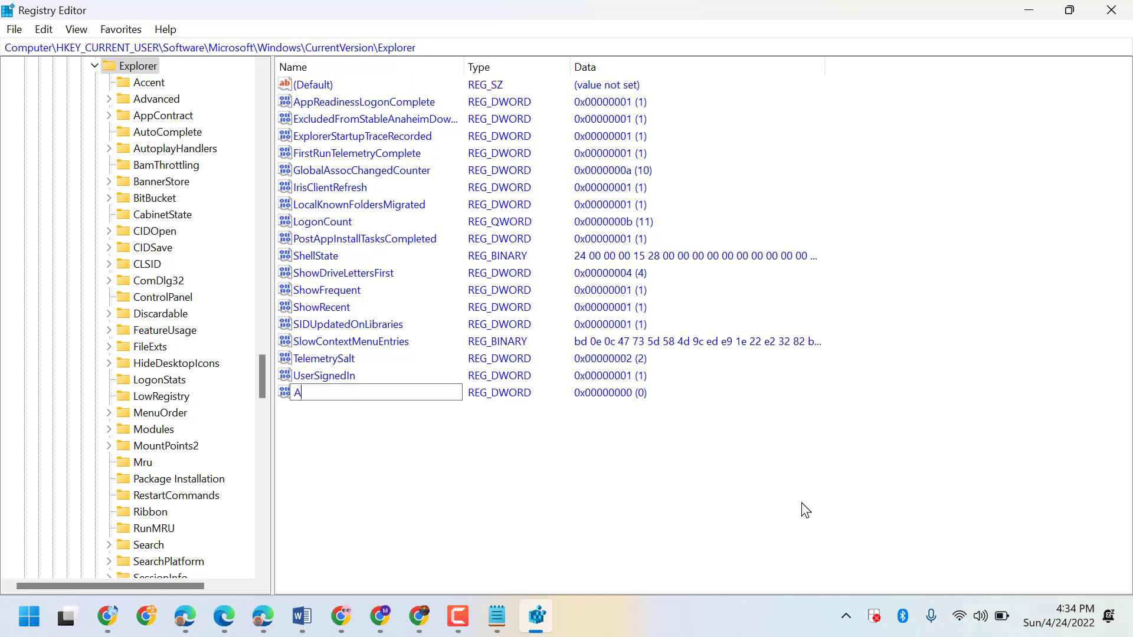
pyautogui.write('ltTab')
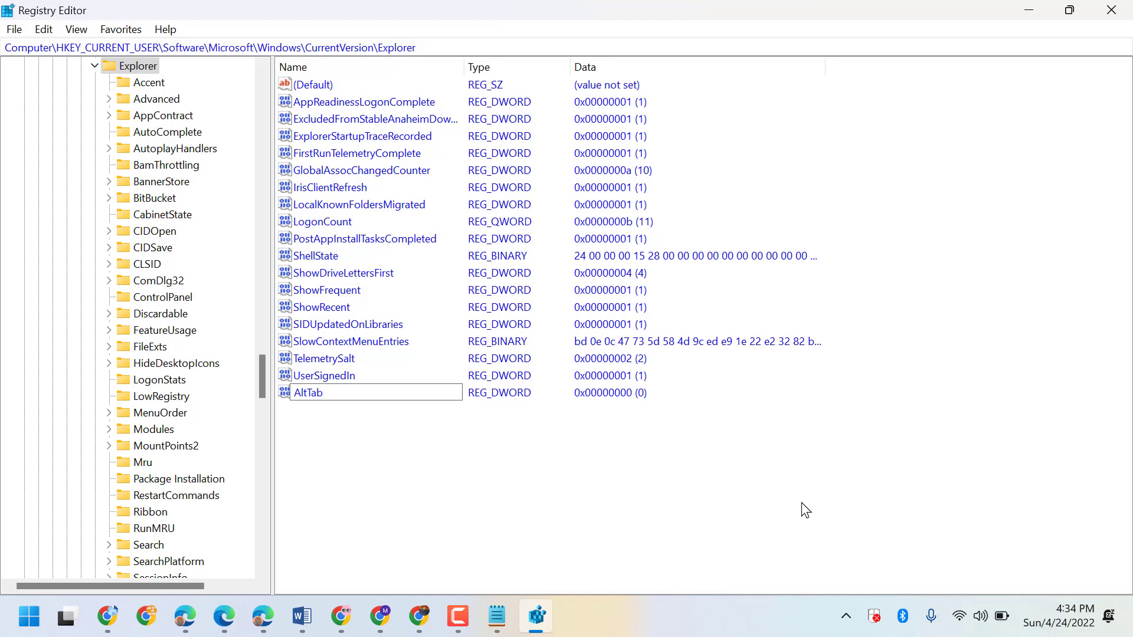
pyautogui.write('Settings')
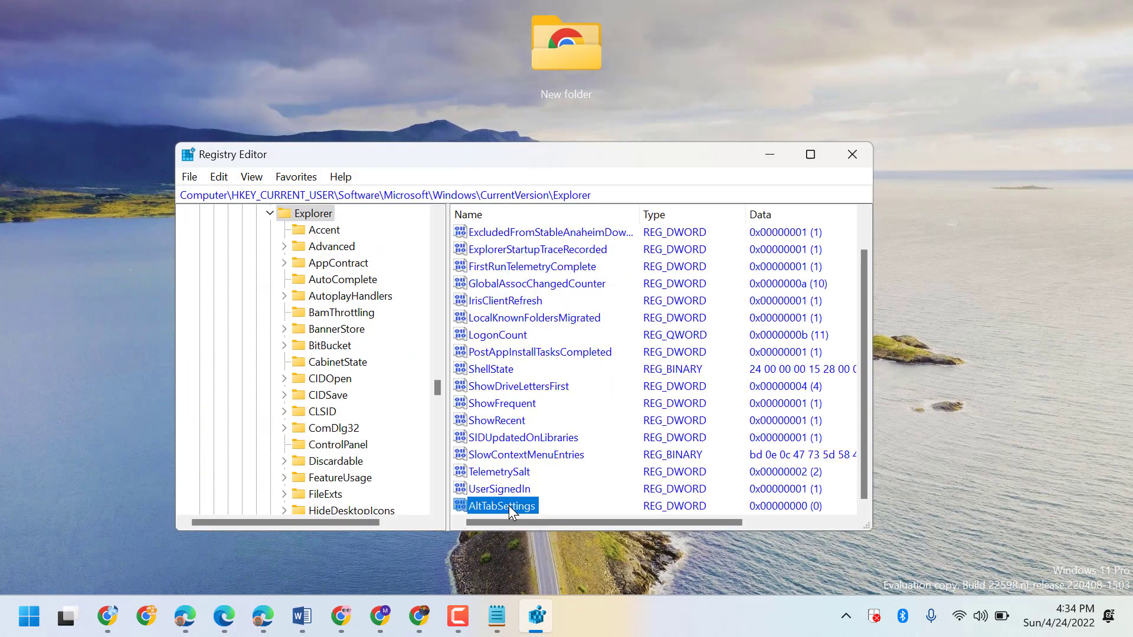
# Give AltTabSettings value data 1, collapse HKEY_CURRENT_USER, and close Registry Editor.
pyautogui.doubleClick(503, 506)
pyautogui.write('1')
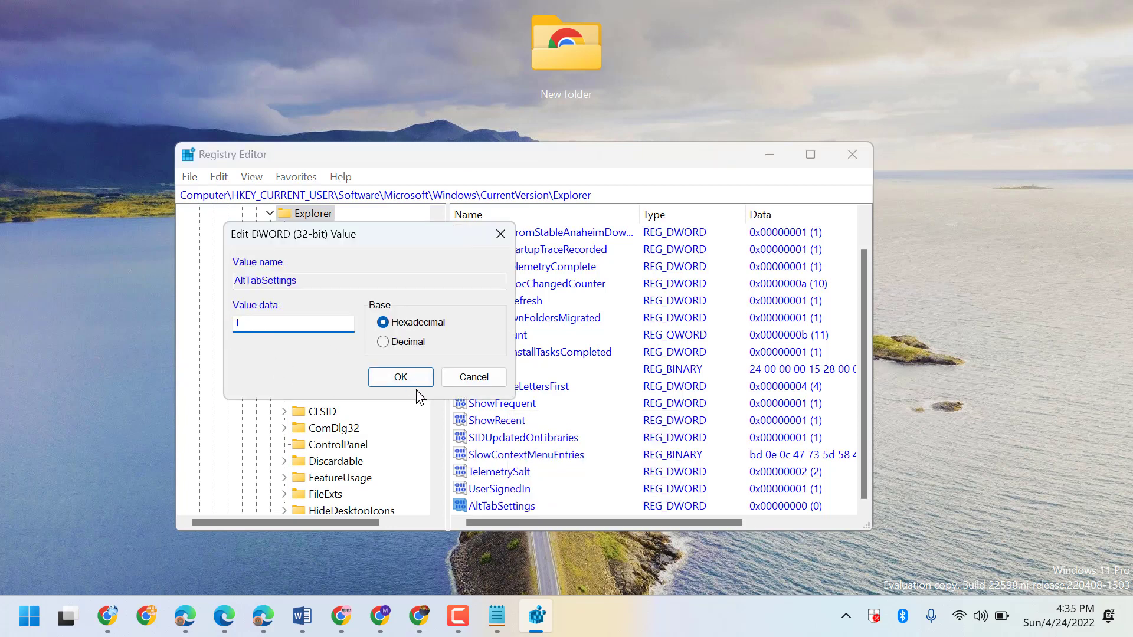
pyautogui.click(400, 376)
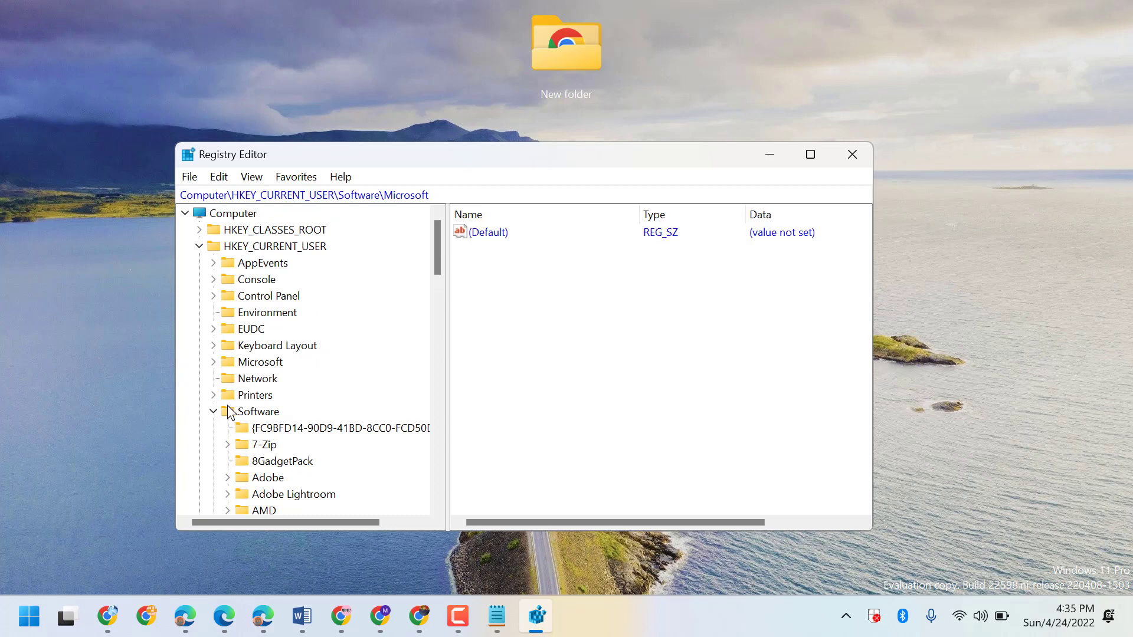
pyautogui.click(200, 246)
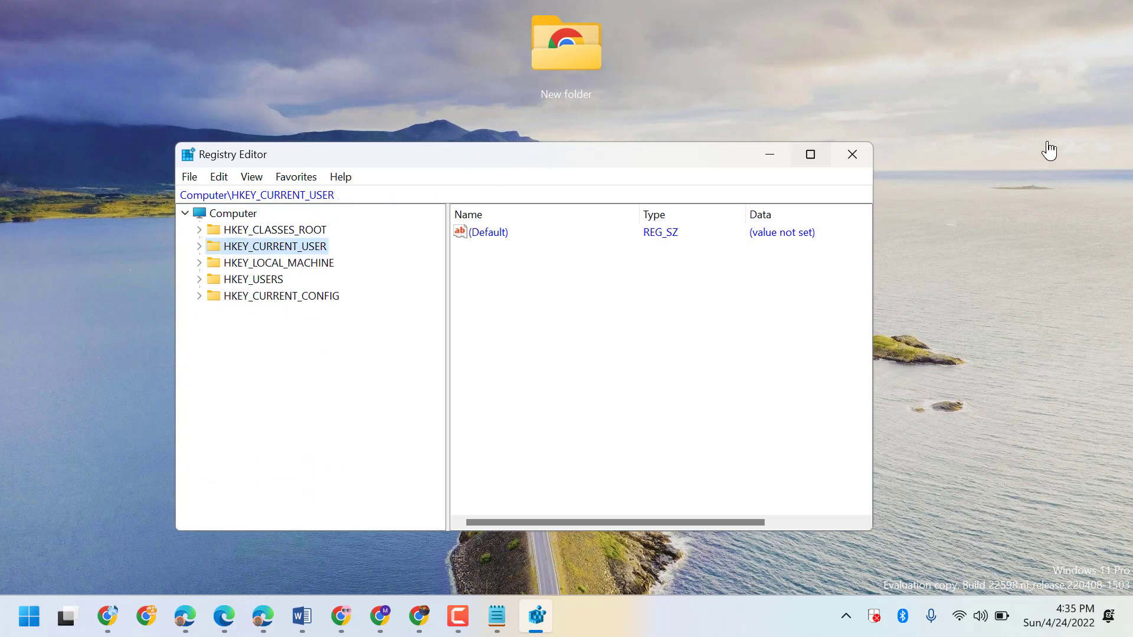
pyautogui.click(851, 155)
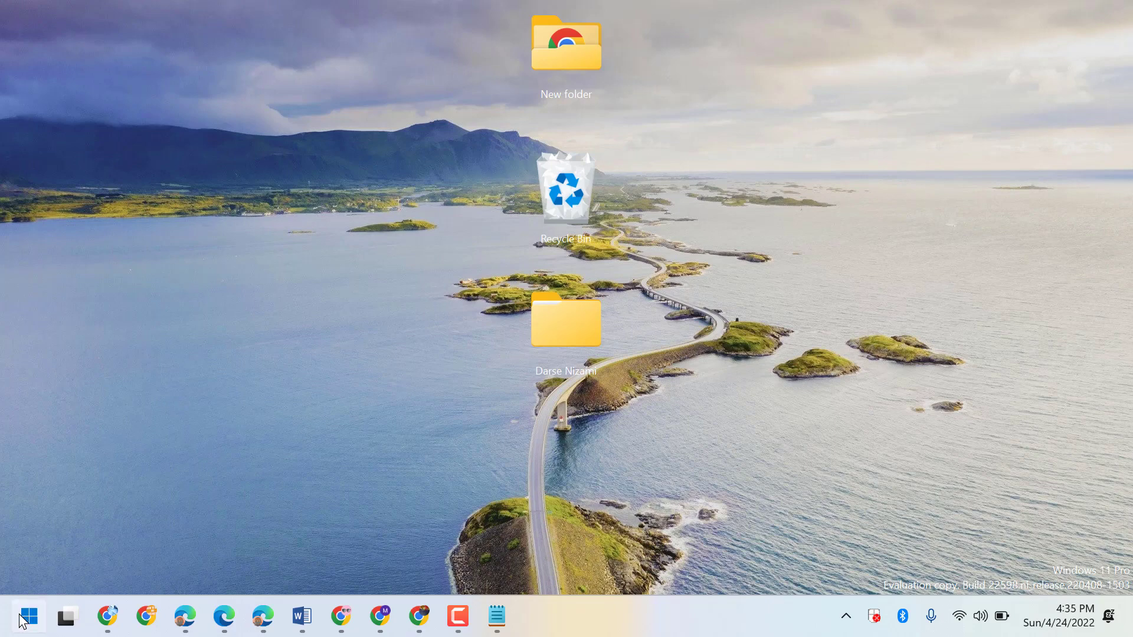
# Search the Start menu for 'task Manager' to launch Task Manager.
pyautogui.click(29, 617)
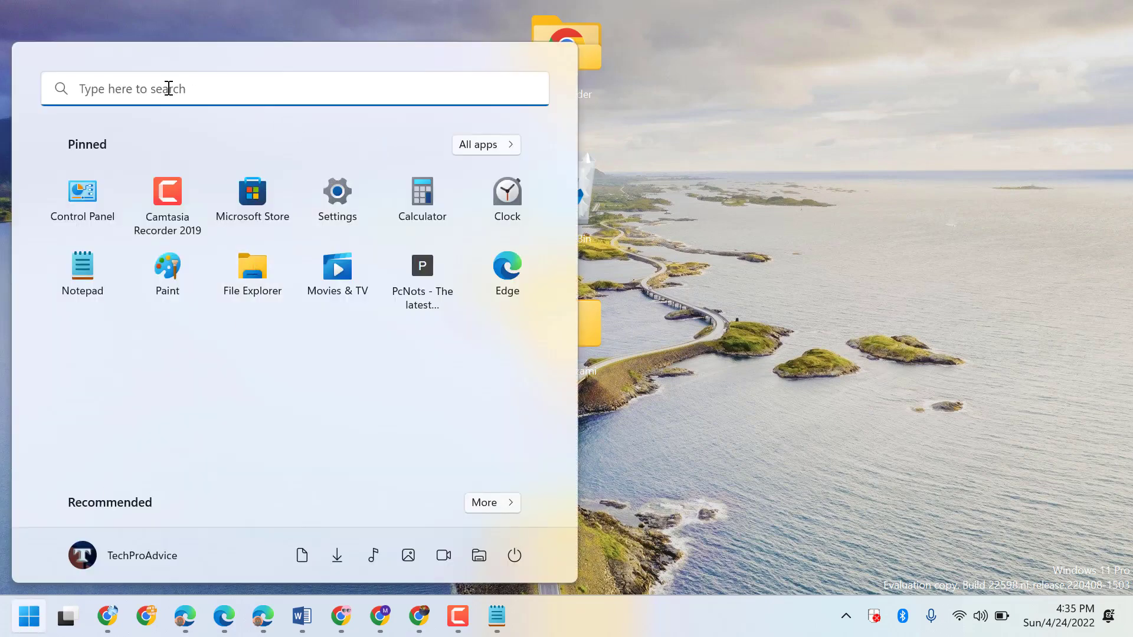
pyautogui.write('task Manager')
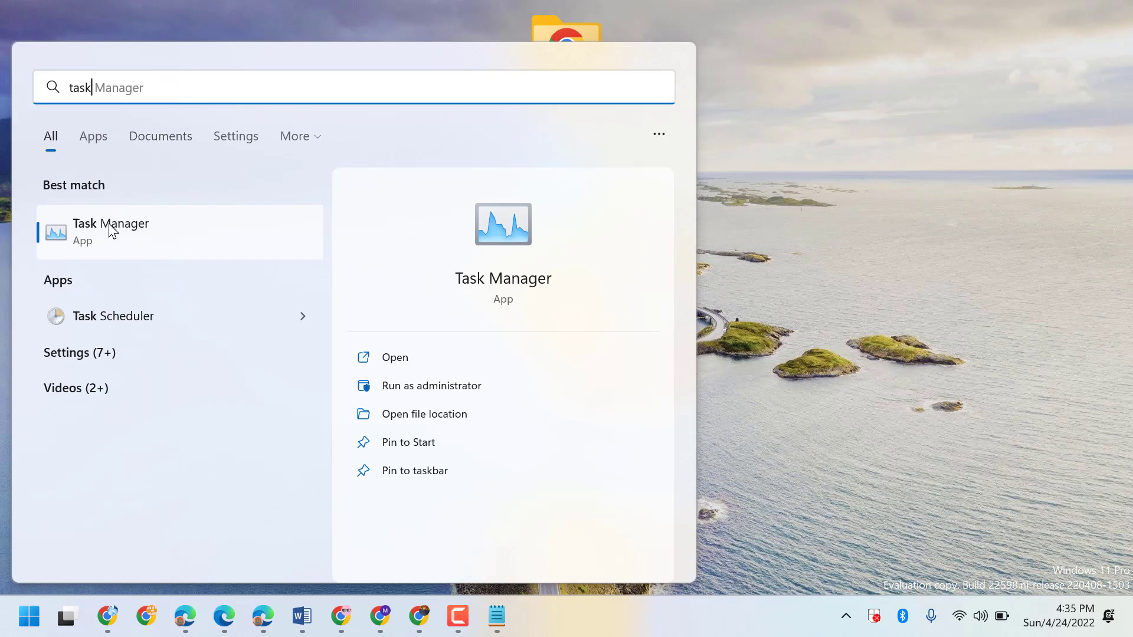
pyautogui.press('Escape')
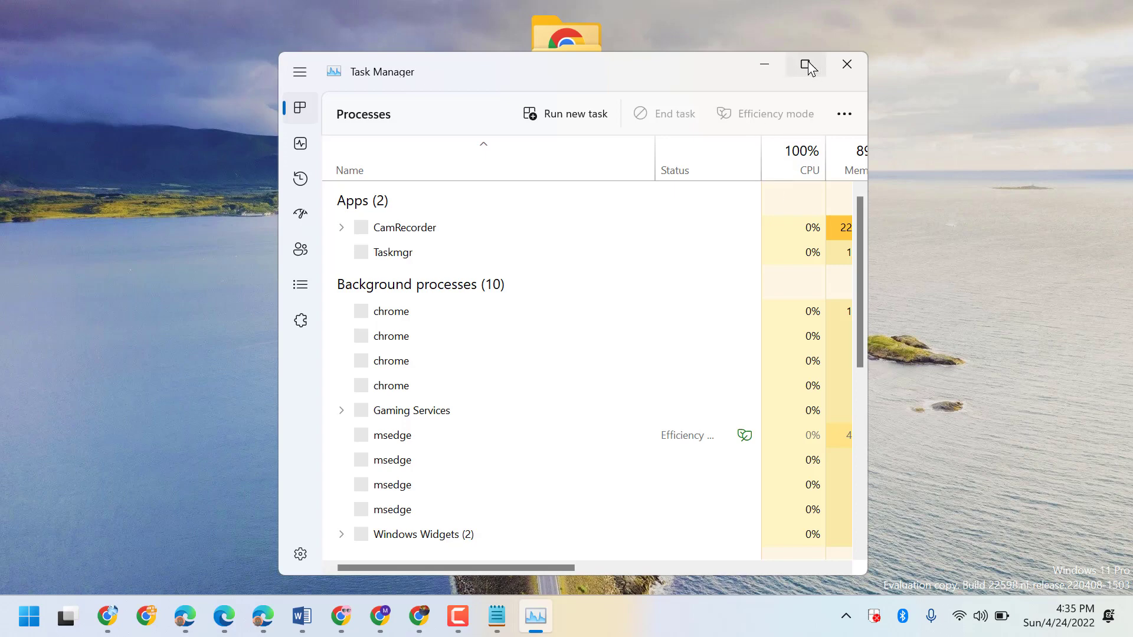
# Restart the Windows Explorer process, then close Task Manager.
pyautogui.scroll(-3)
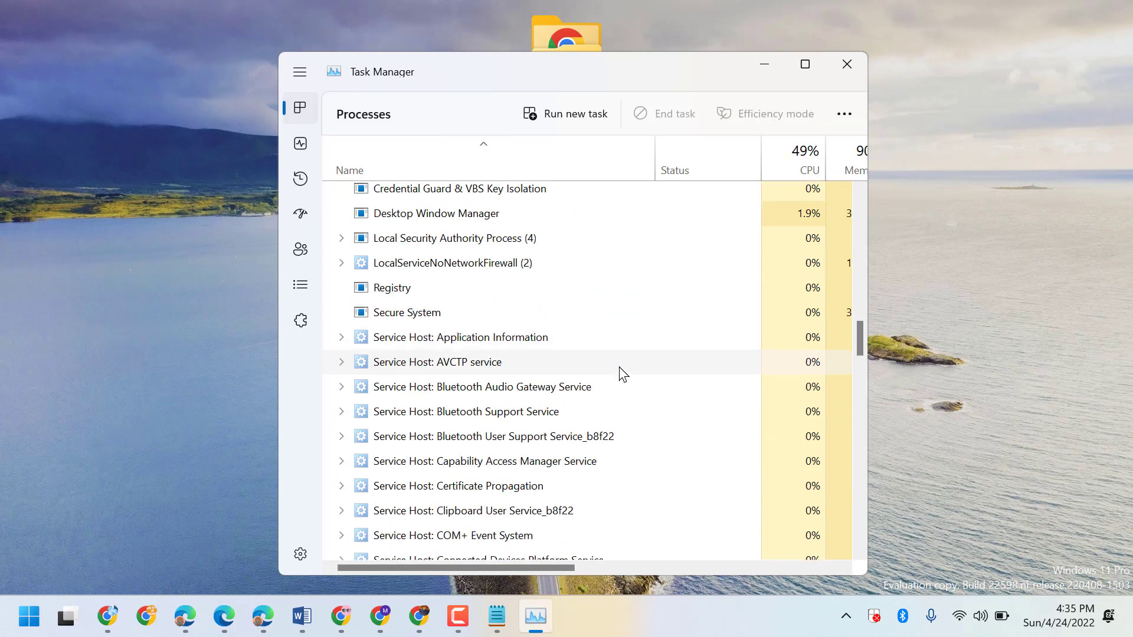
pyautogui.scroll(-3)
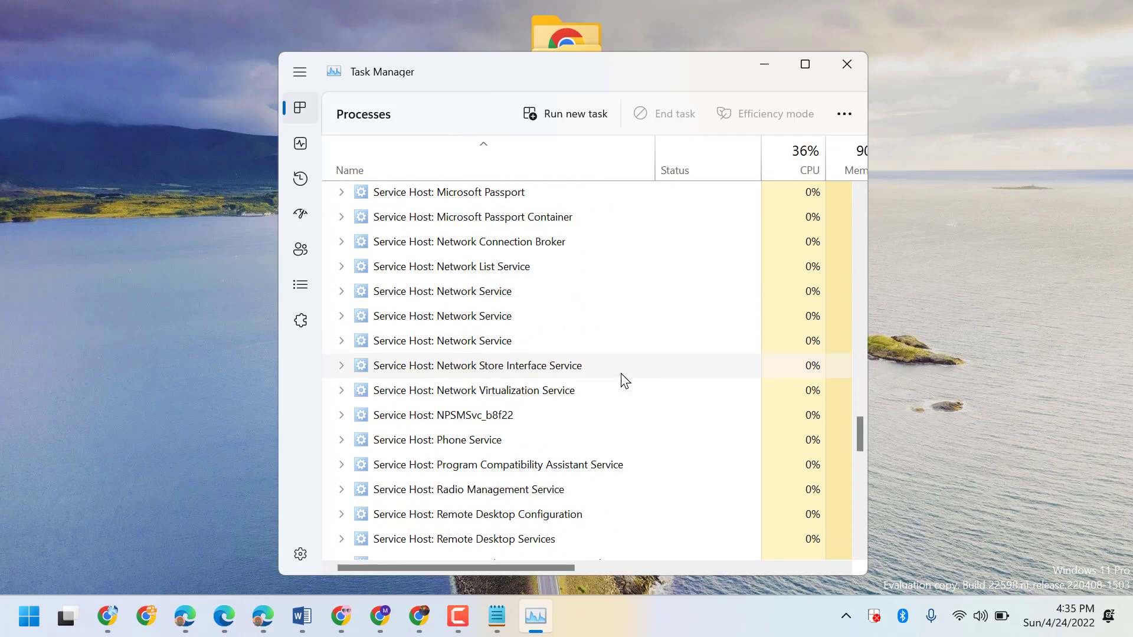
pyautogui.scroll(-3)
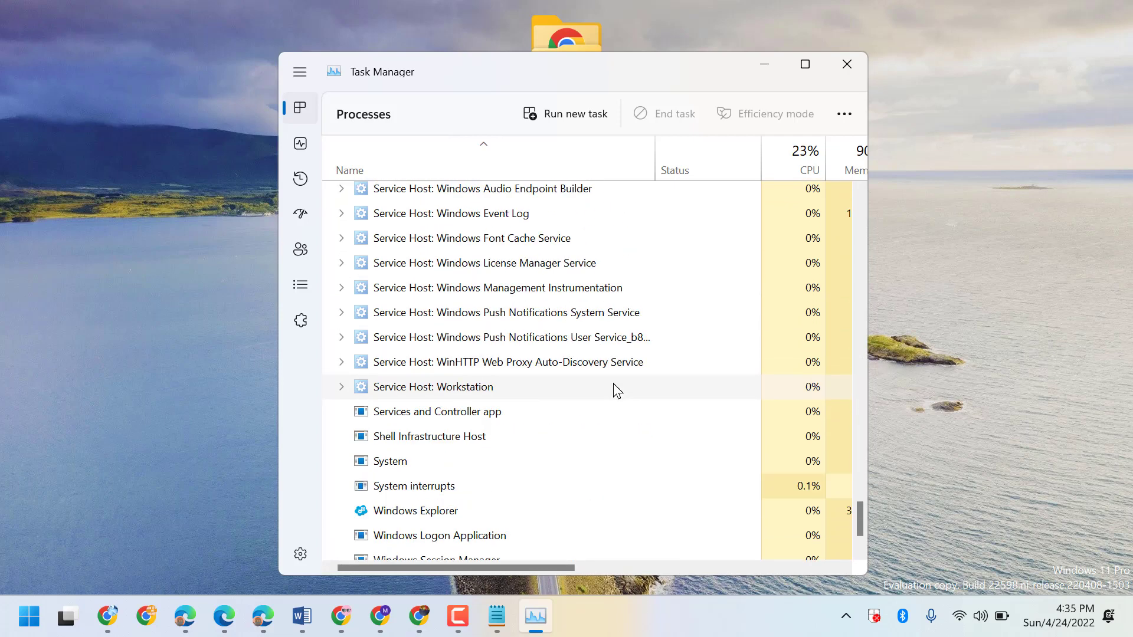
pyautogui.scroll(-3)
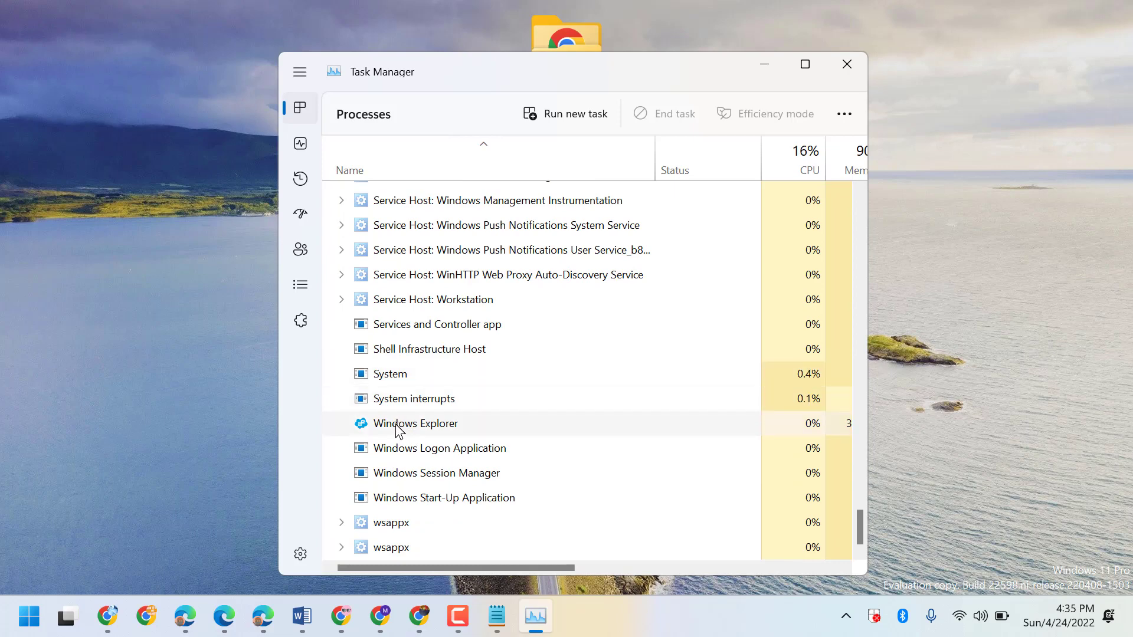
pyautogui.rightClick(415, 424)
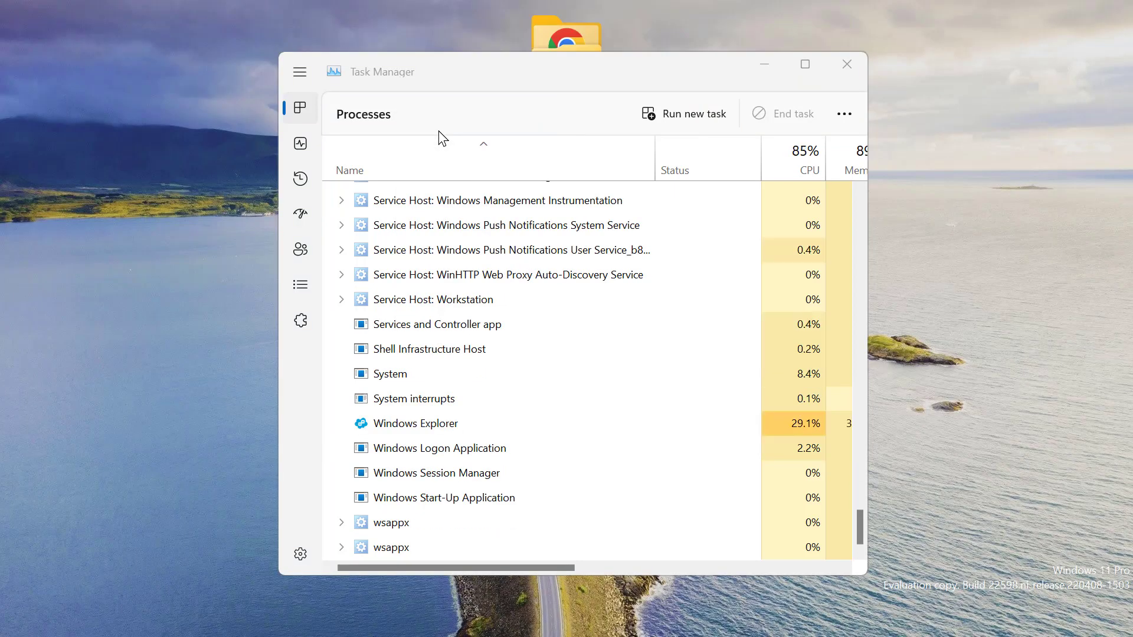
pyautogui.moveTo(846, 64)
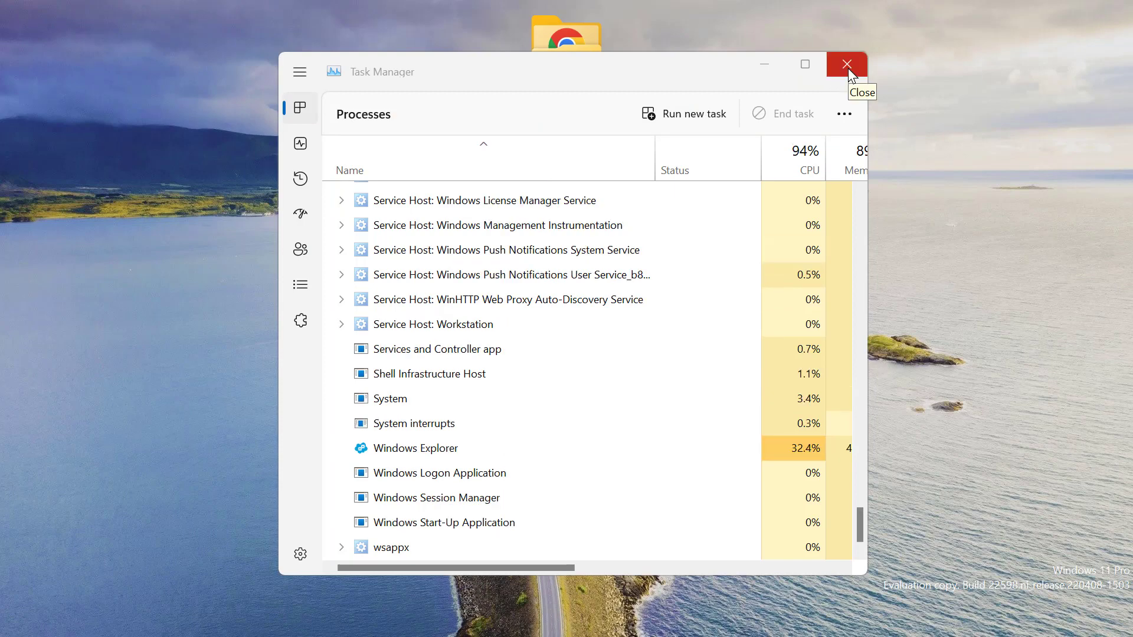
pyautogui.click(847, 64)
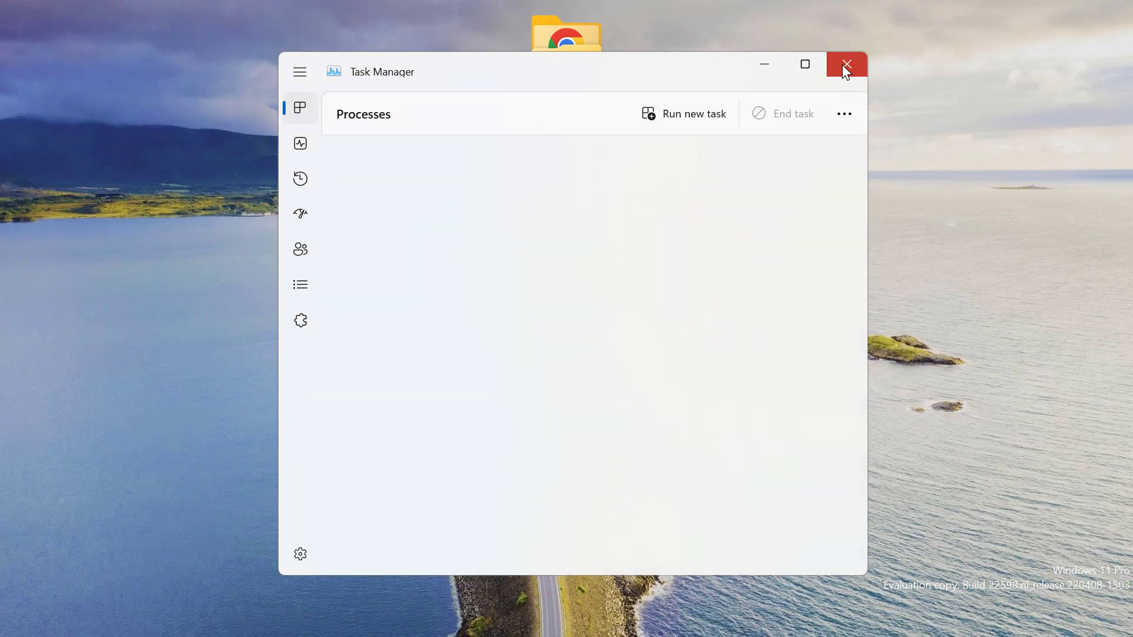
pyautogui.click(846, 64)
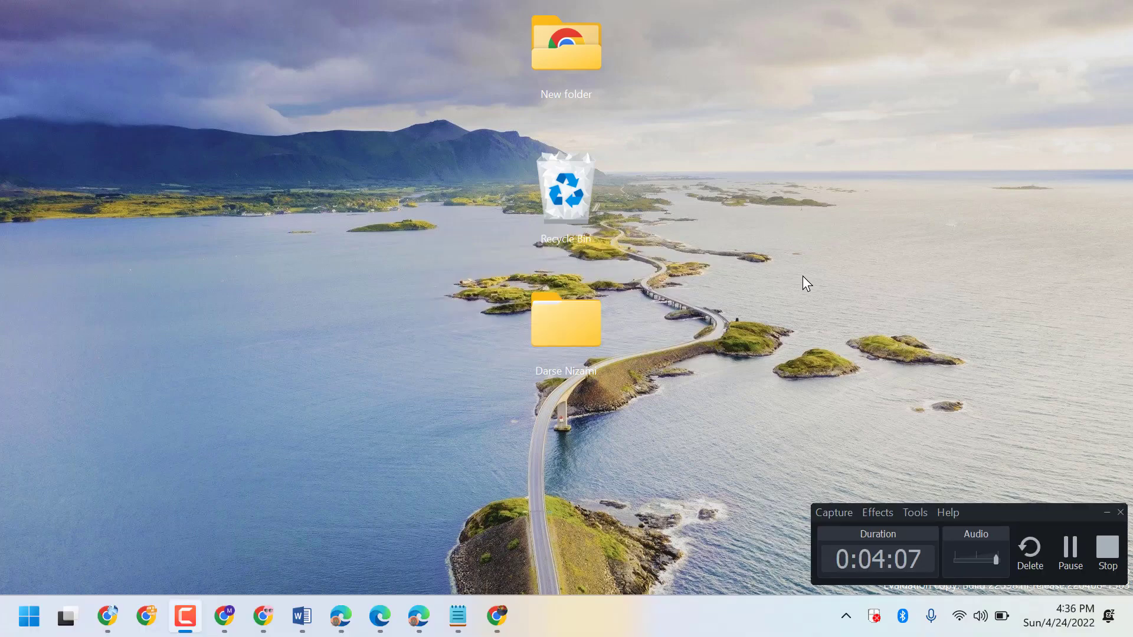
pyautogui.moveTo(815, 278)
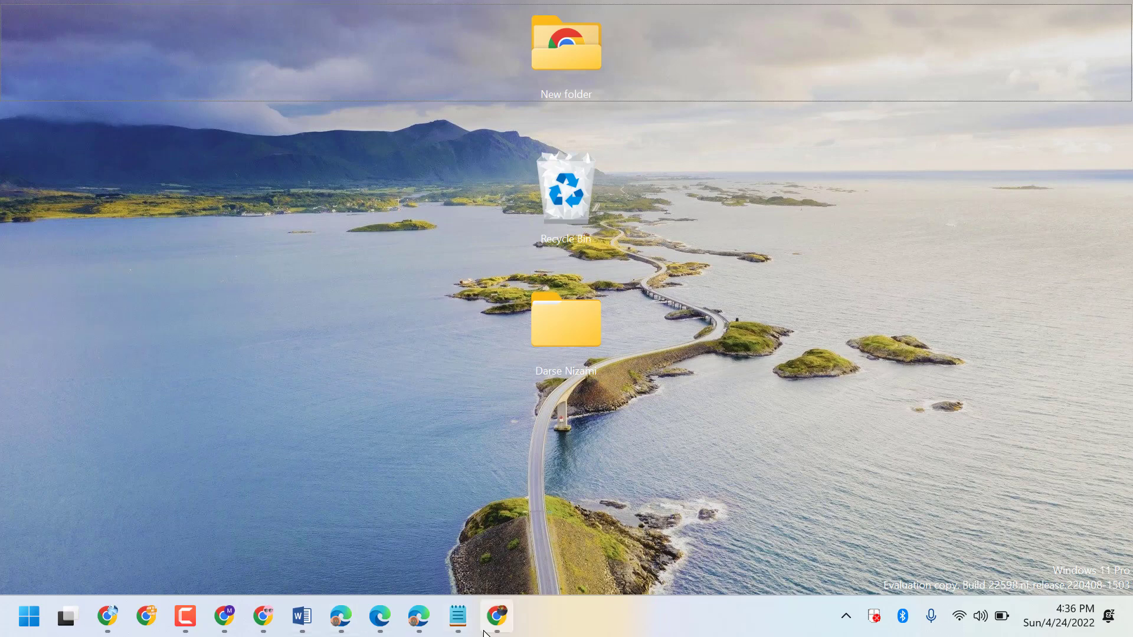
# Restore the Notepad note about the Windows 10 Alt+Tab switcher from the taskbar.
pyautogui.click(456, 616)
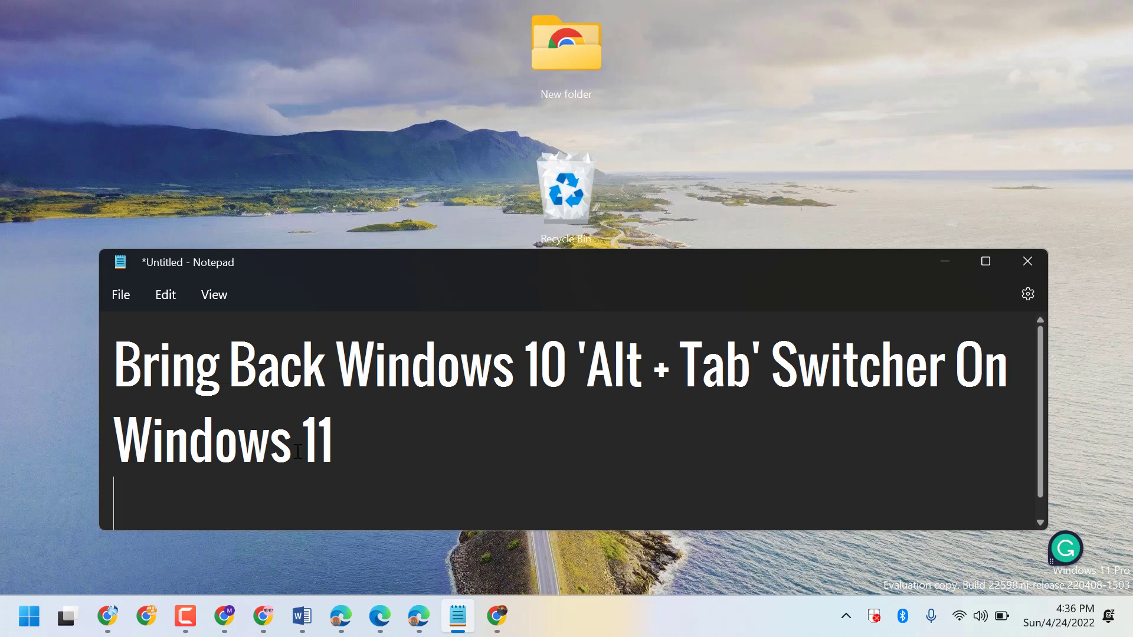
pyautogui.moveTo(442, 457)
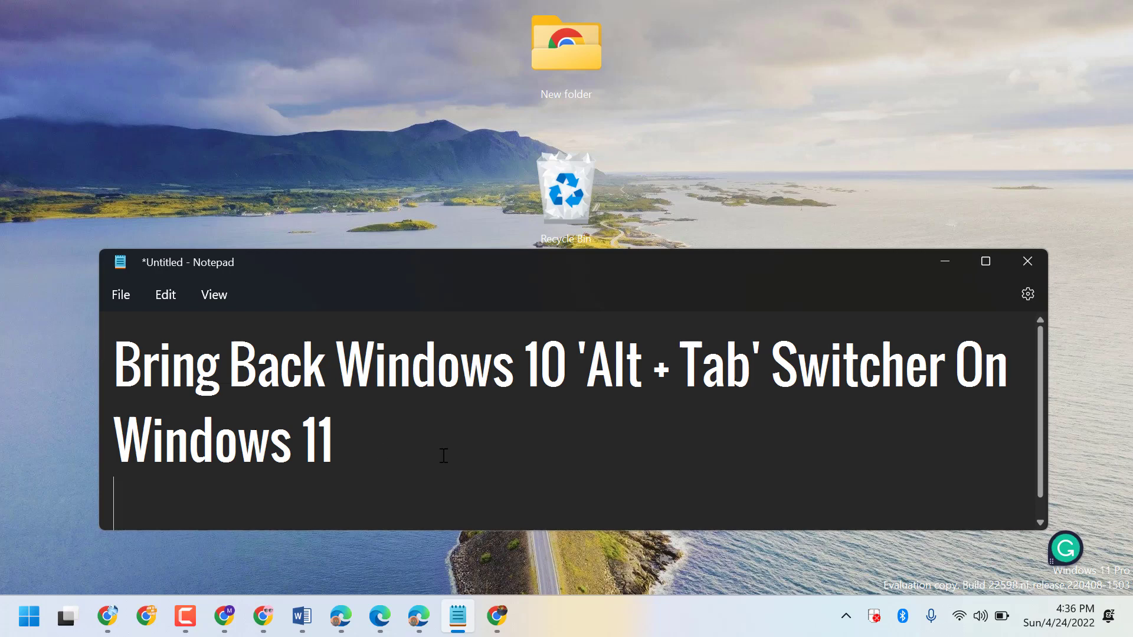